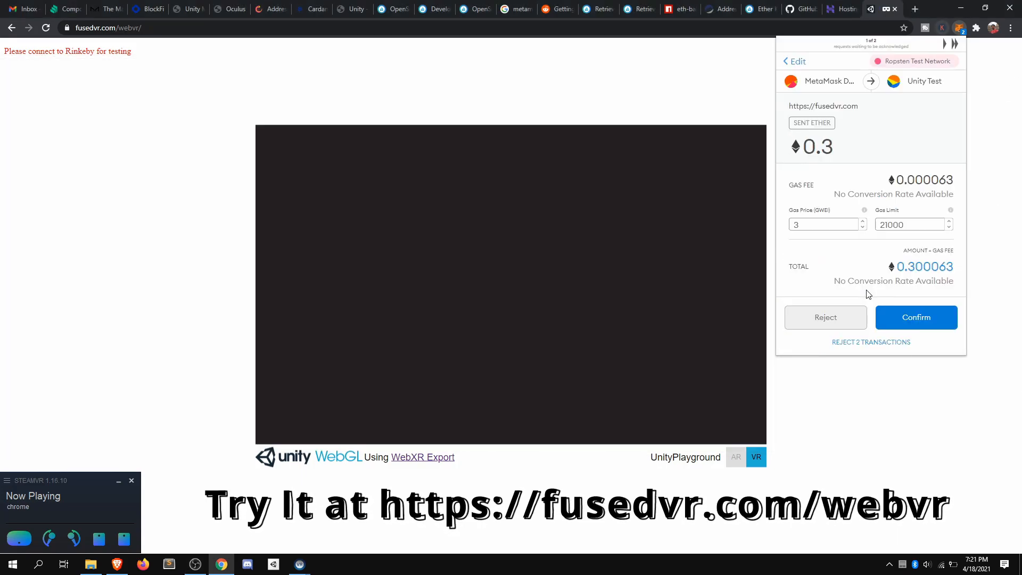
pyautogui.moveTo(909, 279)
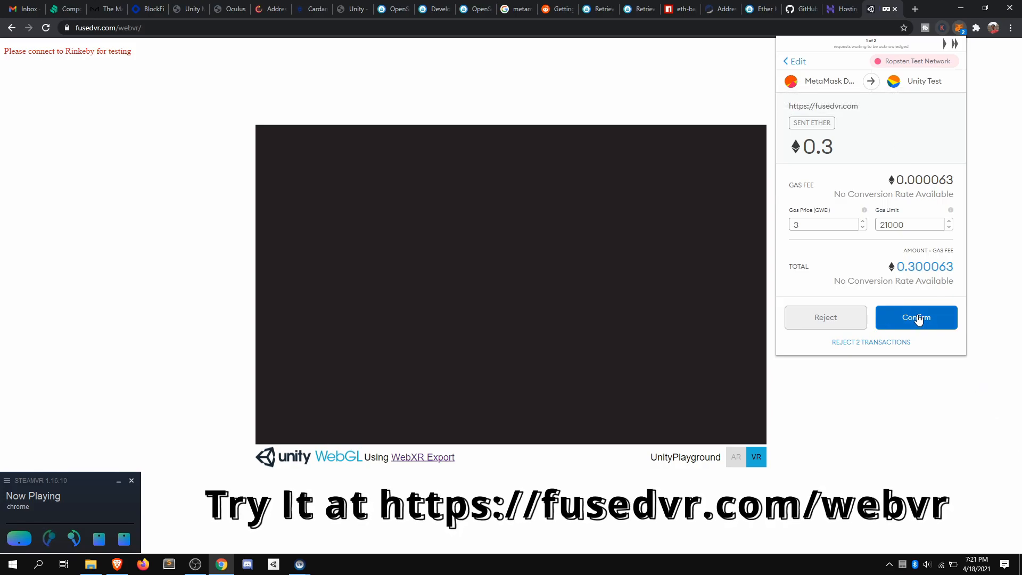
# Confirm the 0.3 ETH Ropsten transfer in the MetaMask popup.
pyautogui.click(916, 317)
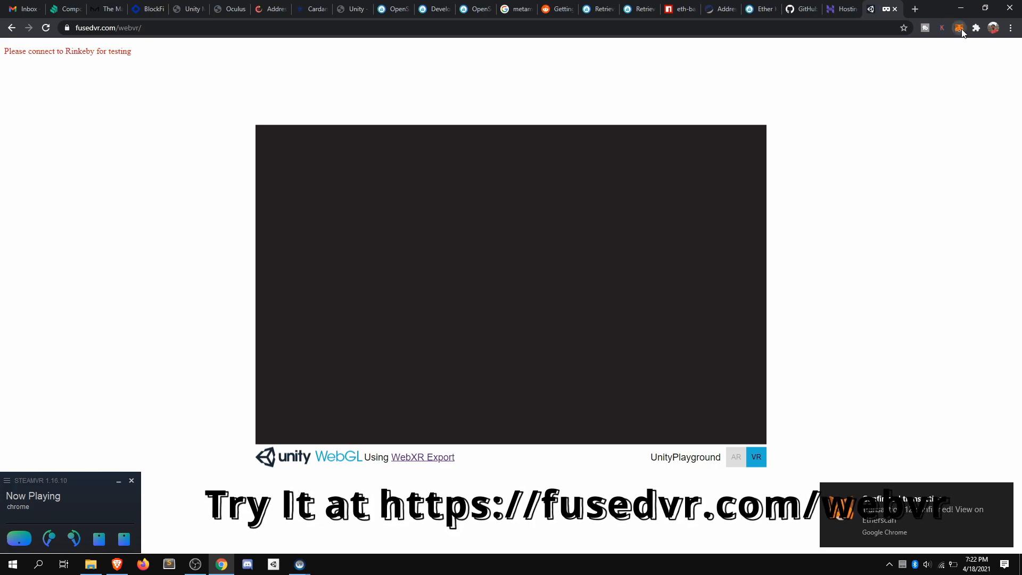
pyautogui.click(958, 28)
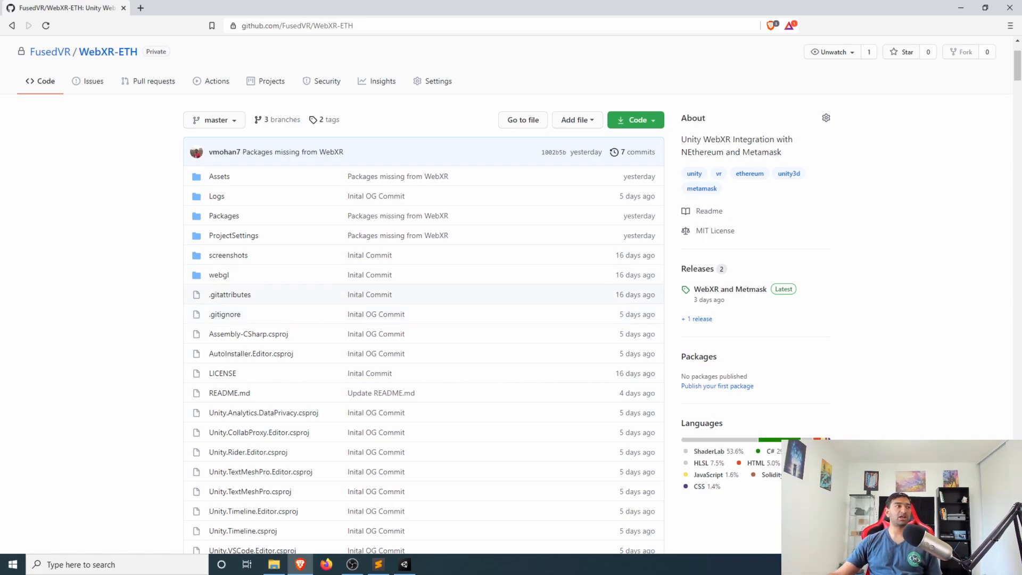
# Scroll the WebXR-ETH repository page down to the README's MetaMask signing notes.
pyautogui.scroll(-3)
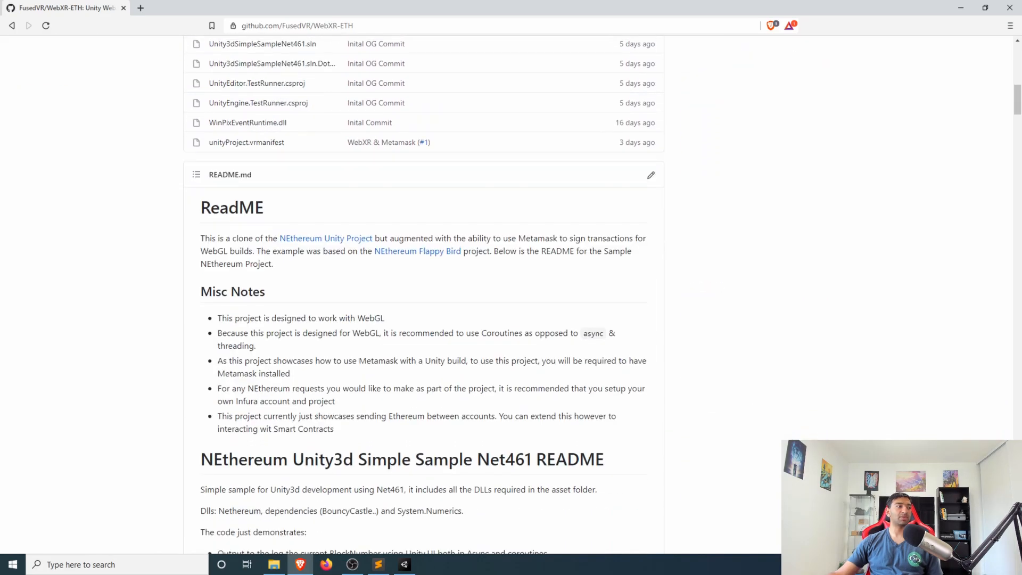
pyautogui.scroll(-3)
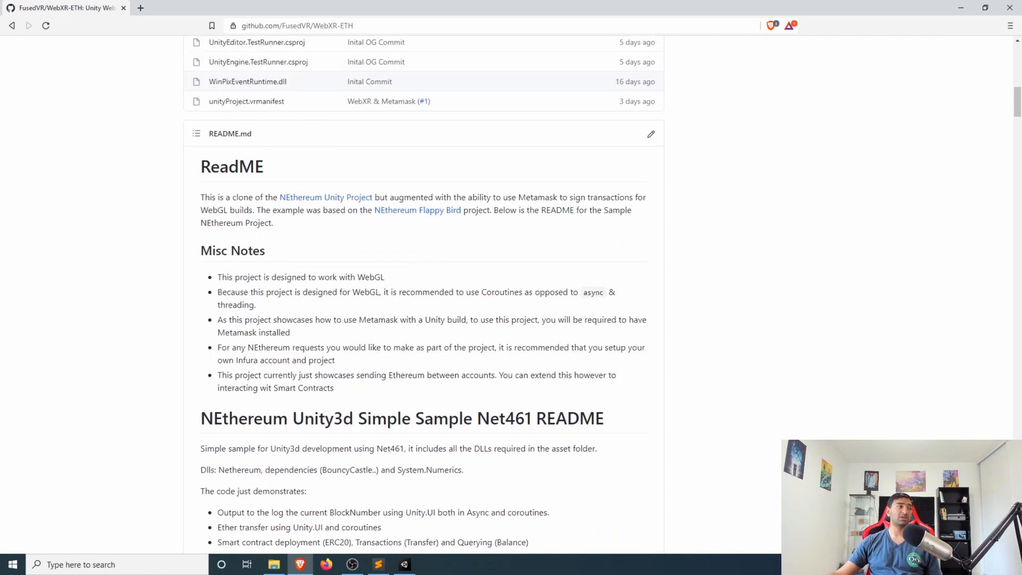
pyautogui.scroll(3)
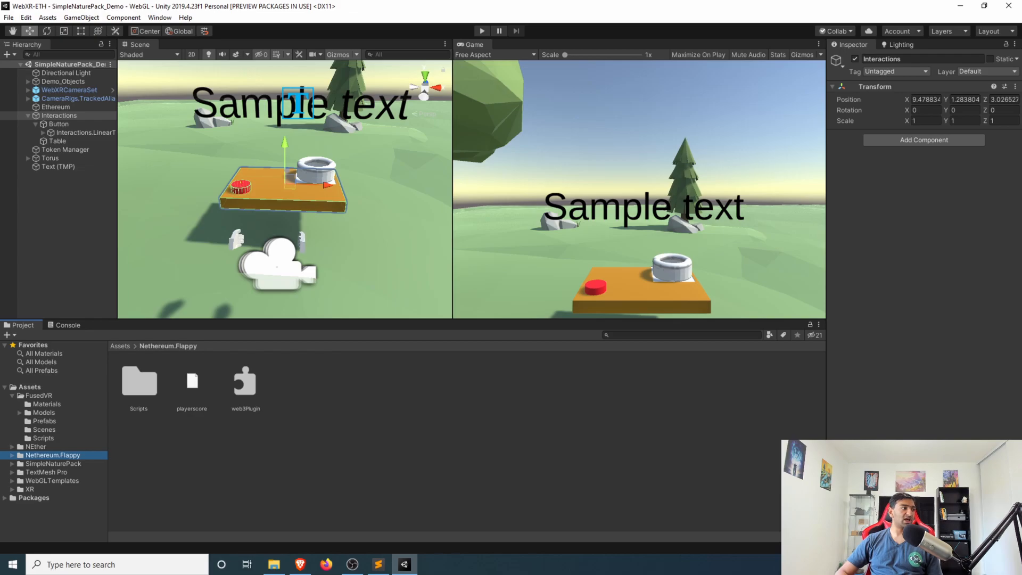
# Browse the WebGLTemplates folders, then open Assets > FusedVR > Scenes.
pyautogui.click(52, 480)
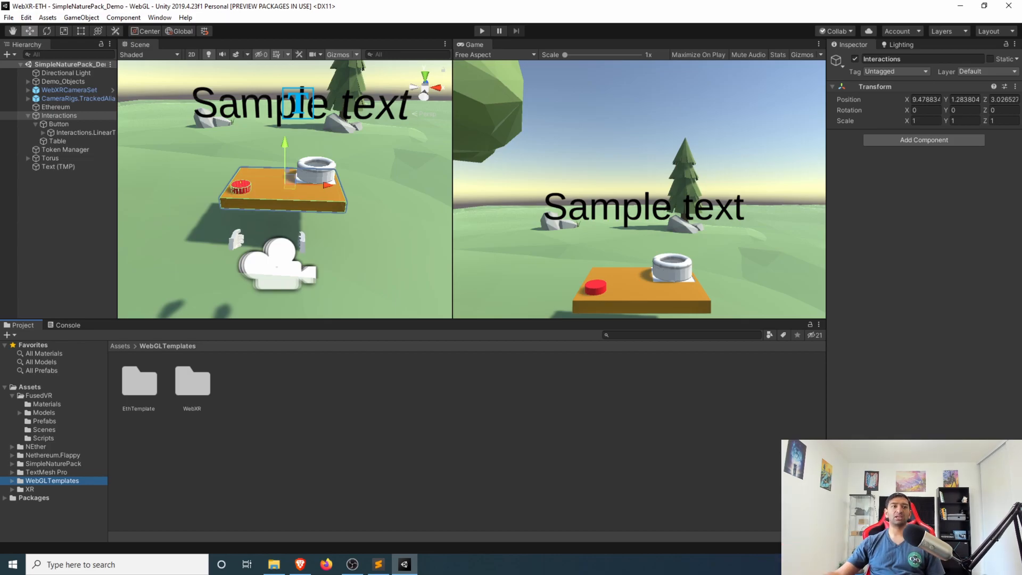
pyautogui.click(38, 395)
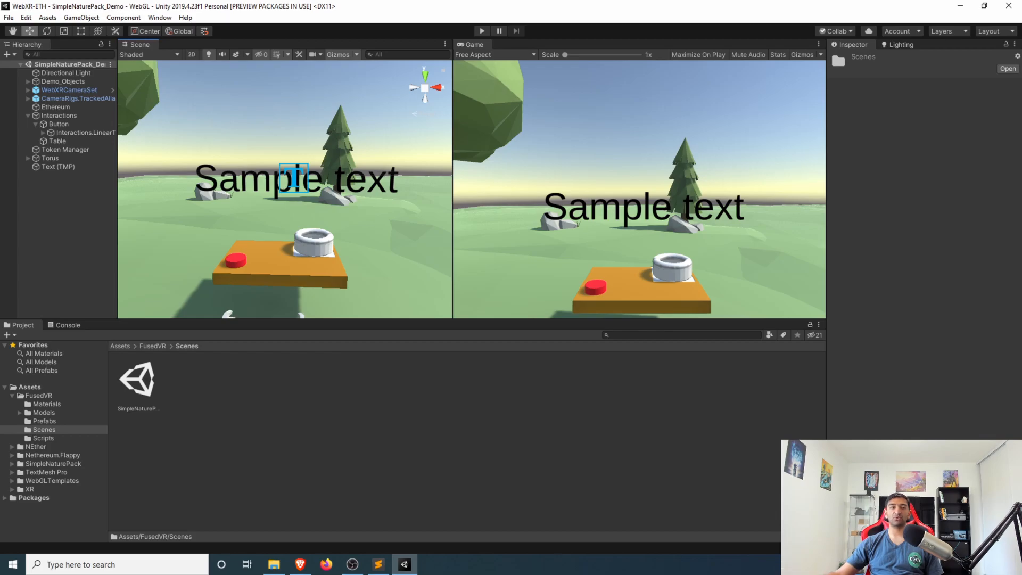
# Inspect LinearTransformDrive, then TrackedAlias, then LinearTransformDrive's Y-axis Linear Drive Facade again.
pyautogui.click(85, 133)
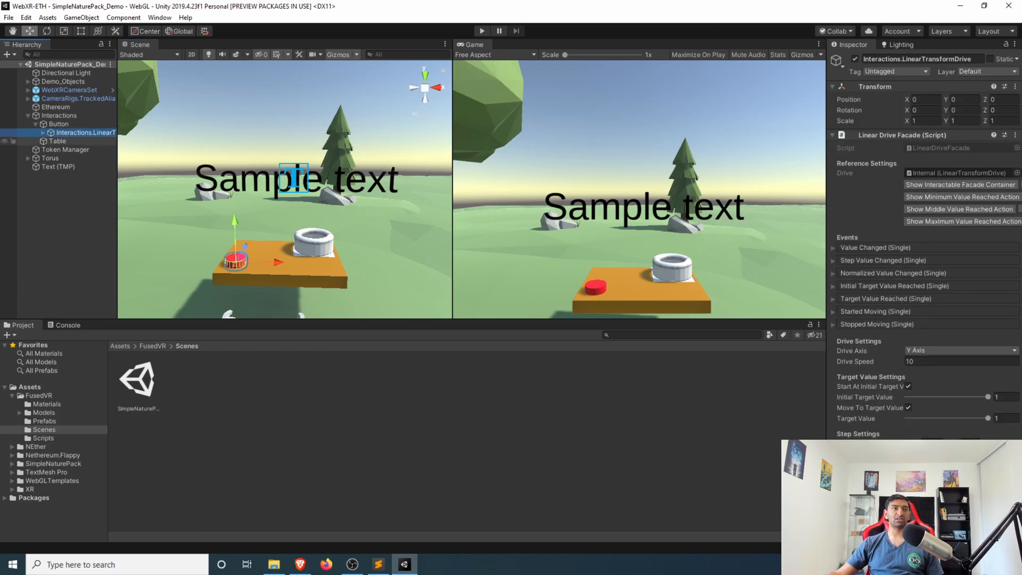
pyautogui.click(75, 99)
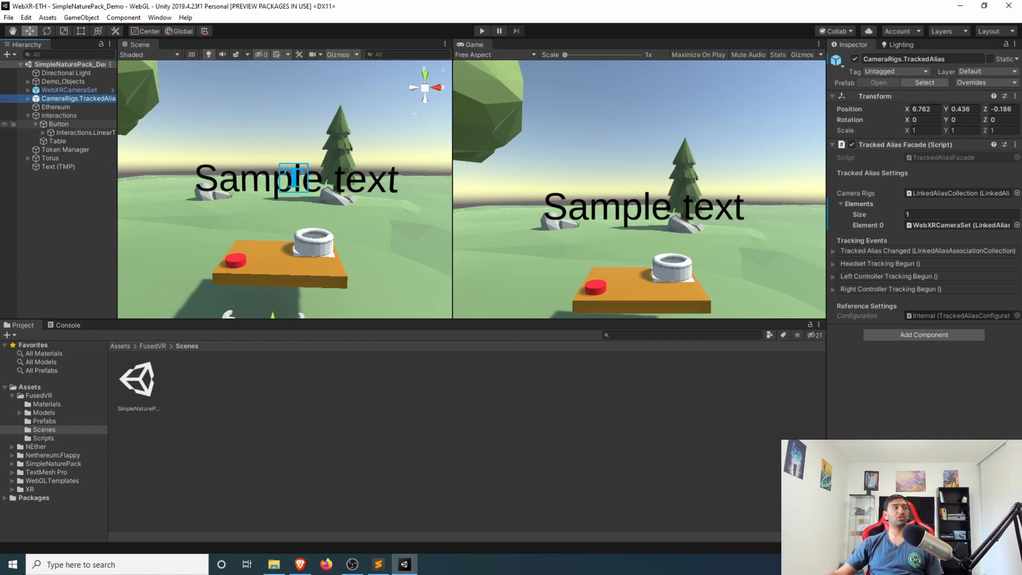
pyautogui.click(85, 132)
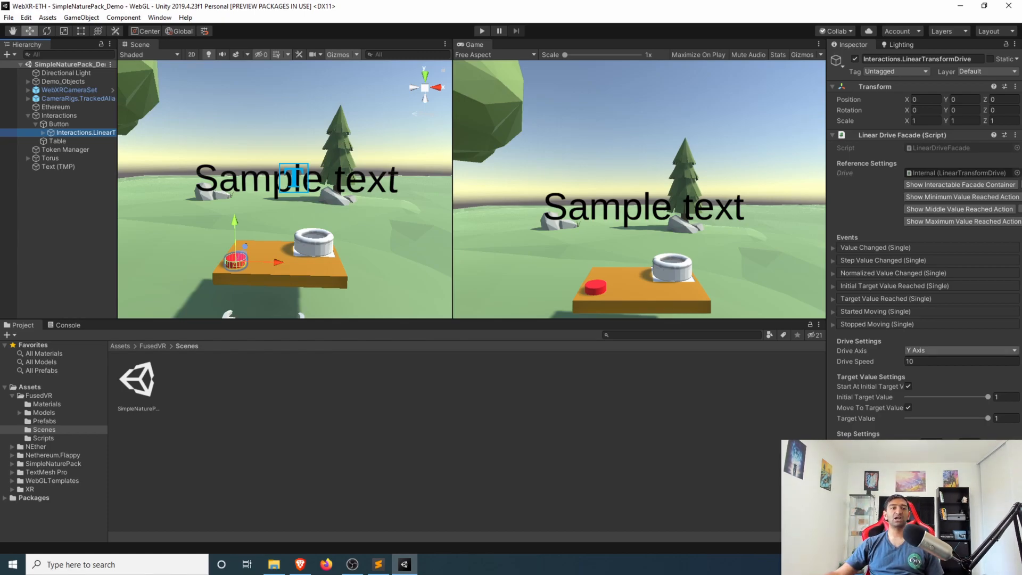
# Inspect LinearTransformDrive's EventOutputs, MidPointReached, MaximumReached and Internal, then collapse Button.
pyautogui.click(43, 133)
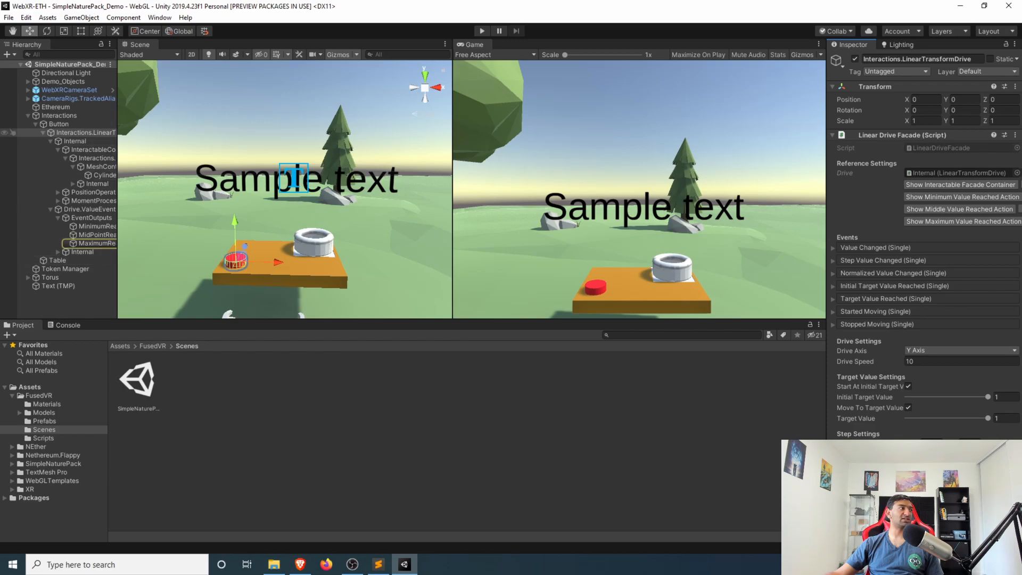
pyautogui.click(92, 157)
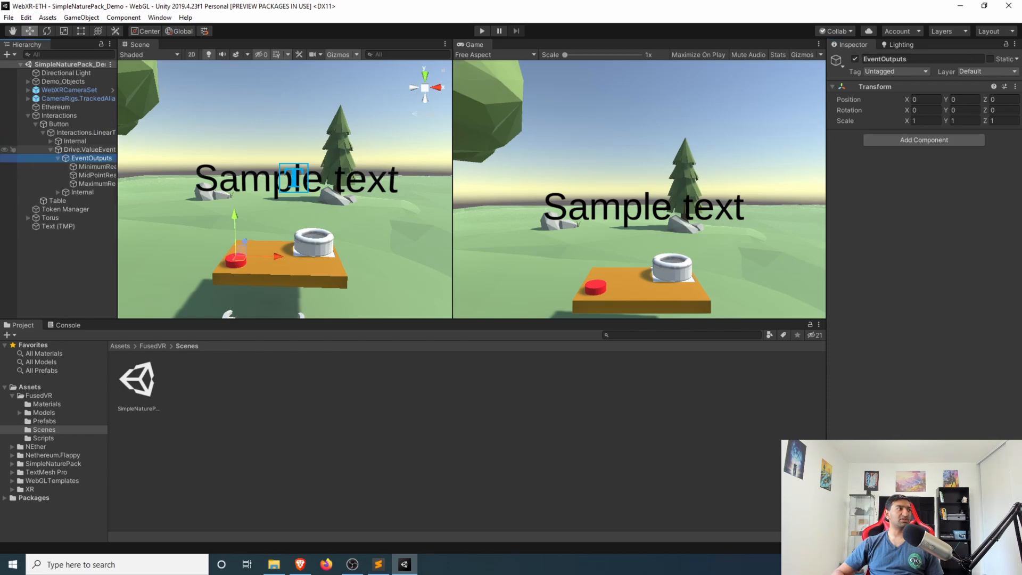
pyautogui.click(98, 175)
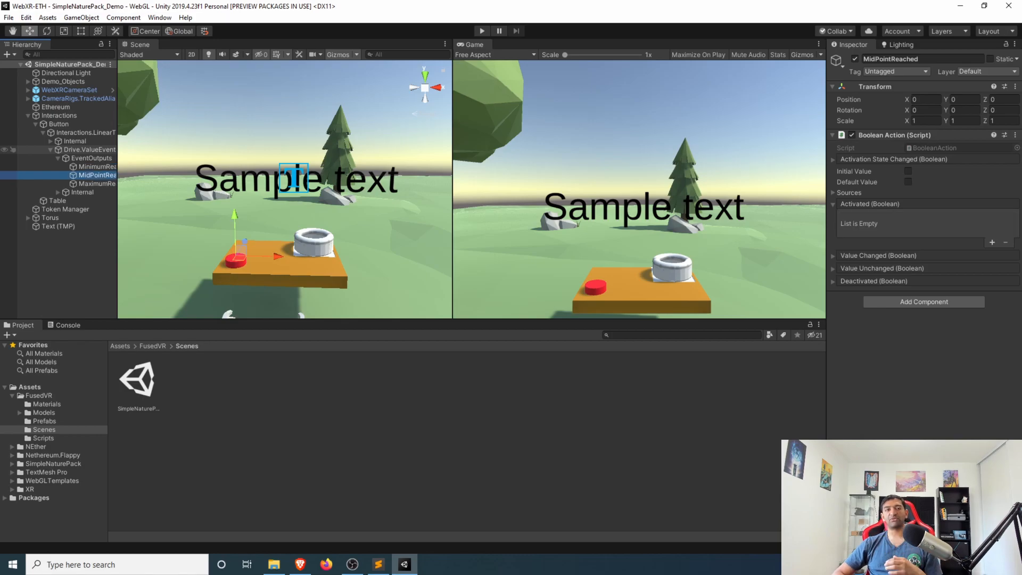
pyautogui.click(96, 183)
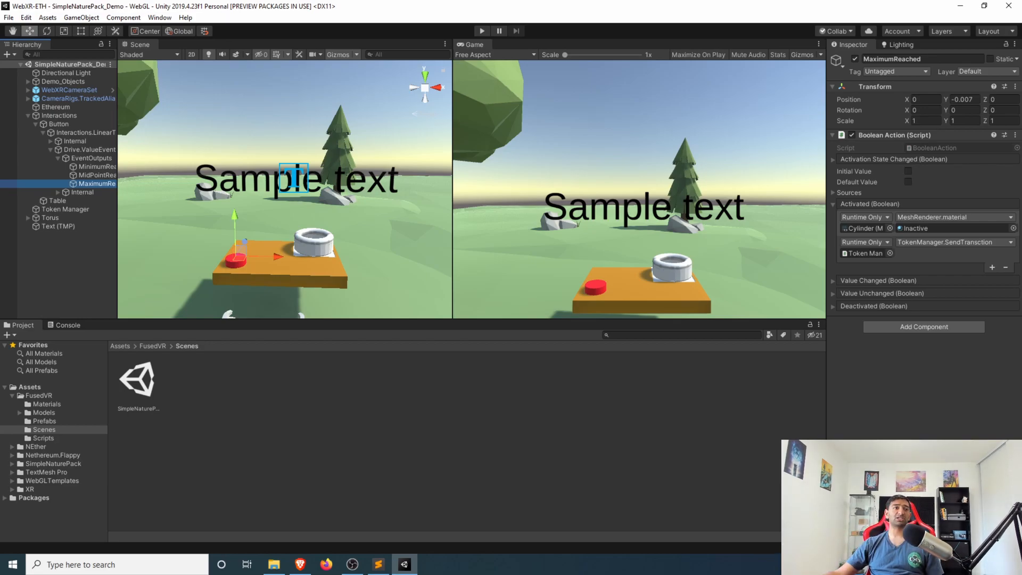
pyautogui.click(75, 140)
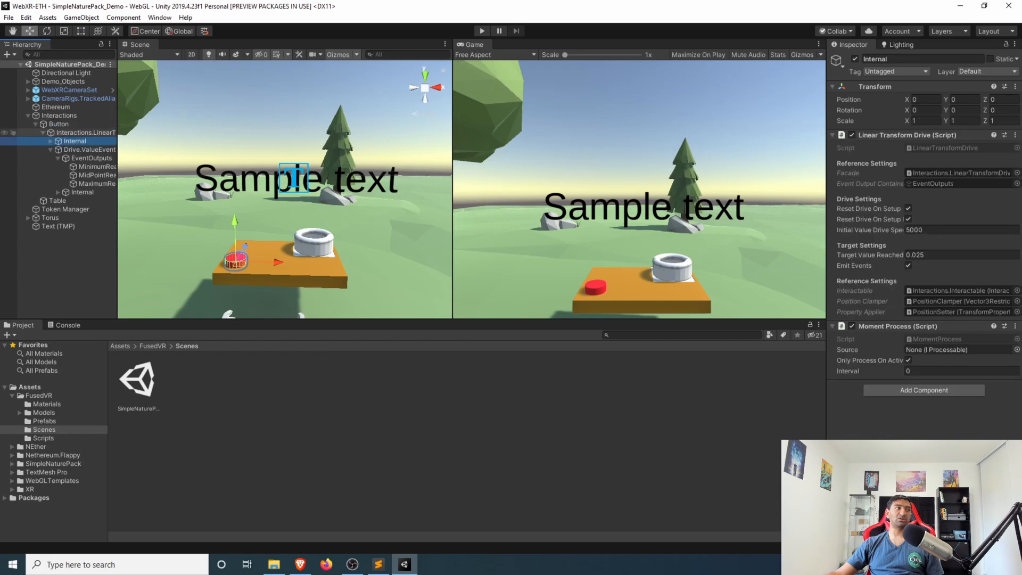
pyautogui.click(85, 133)
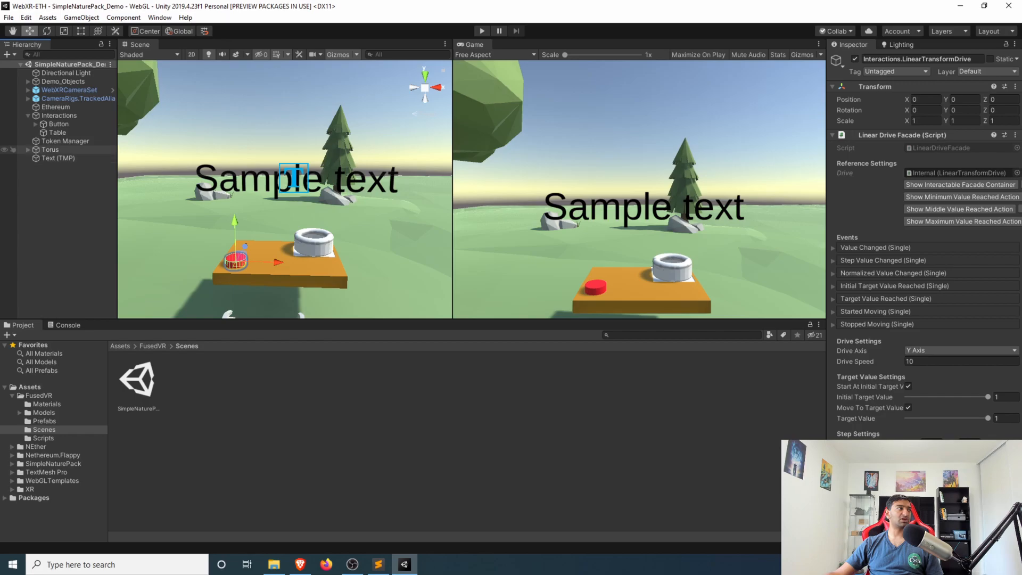
# Select Torus and review its Mesh Renderer, Mesh Collider and Rigidbody.
pyautogui.click(49, 149)
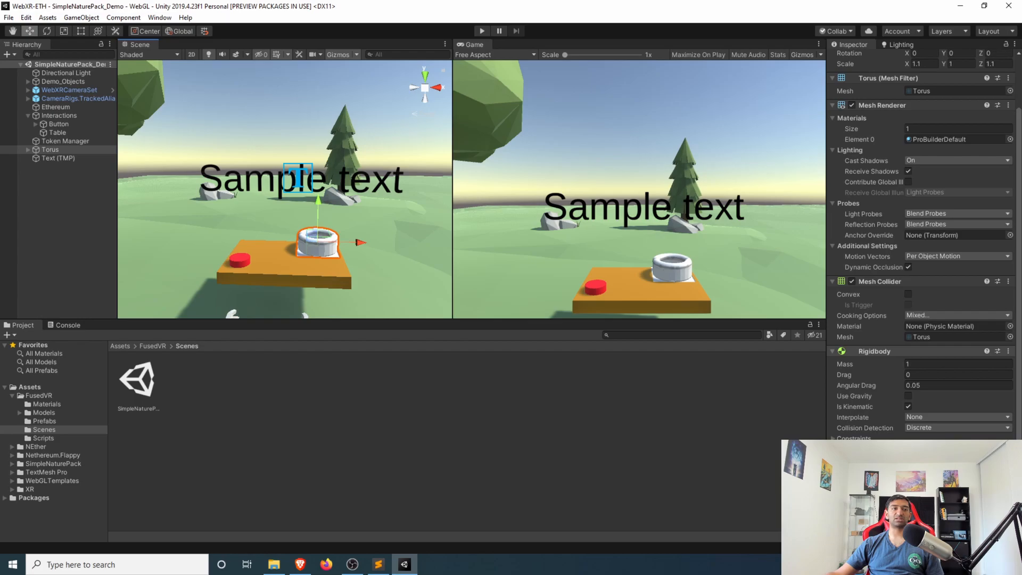
pyautogui.click(50, 149)
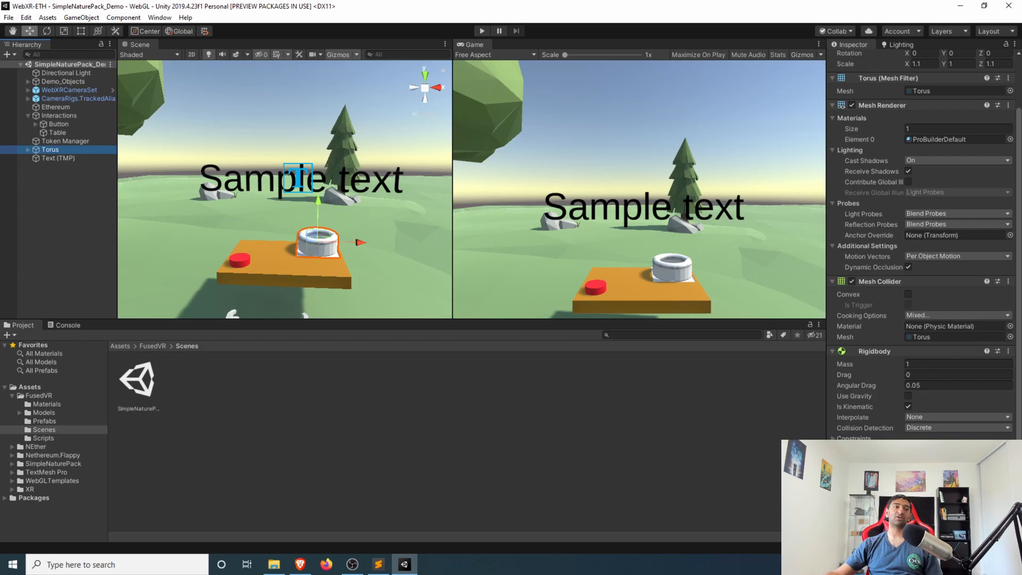
pyautogui.click(65, 141)
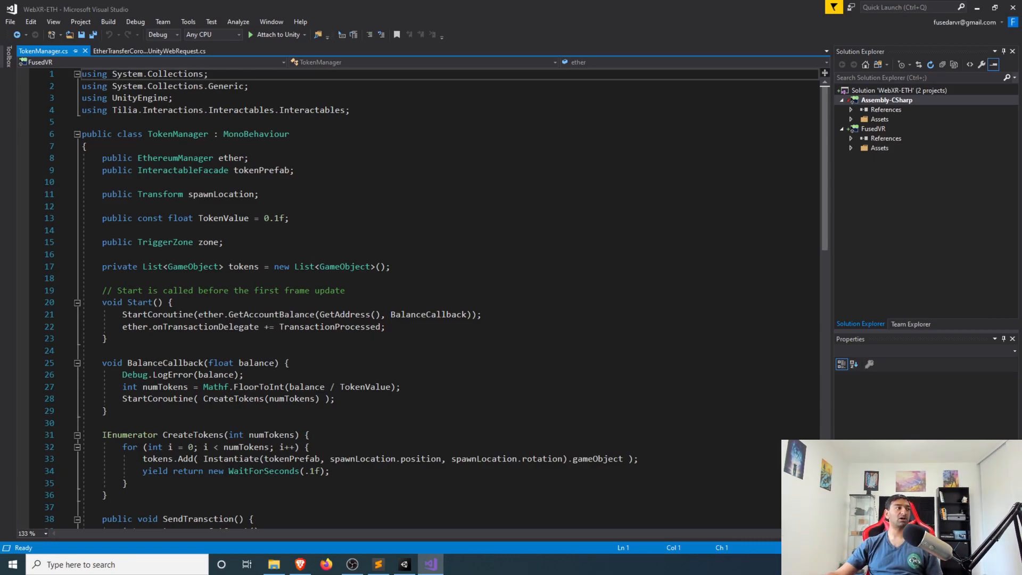
# Scroll TokenManager.cs through Start, BalanceCallback, SendTransction and GetAddress, then return to Unity.
pyautogui.scroll(-3)
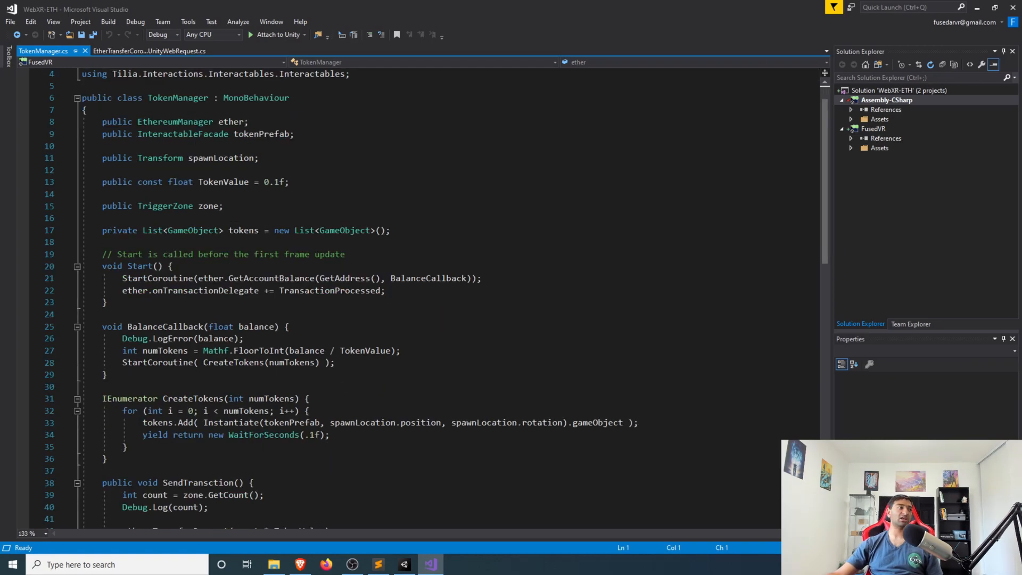
pyautogui.scroll(-3)
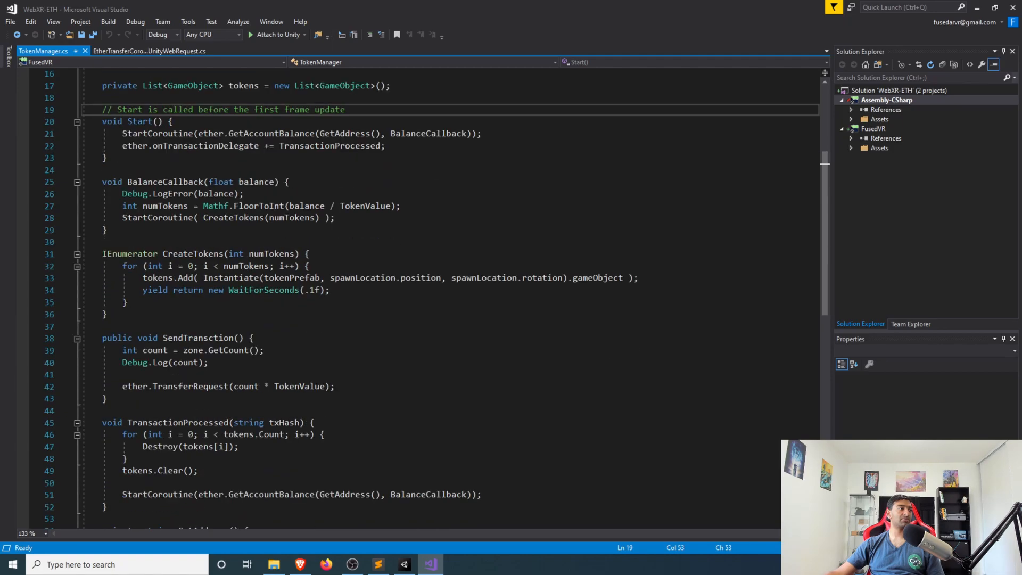
pyautogui.scroll(-3)
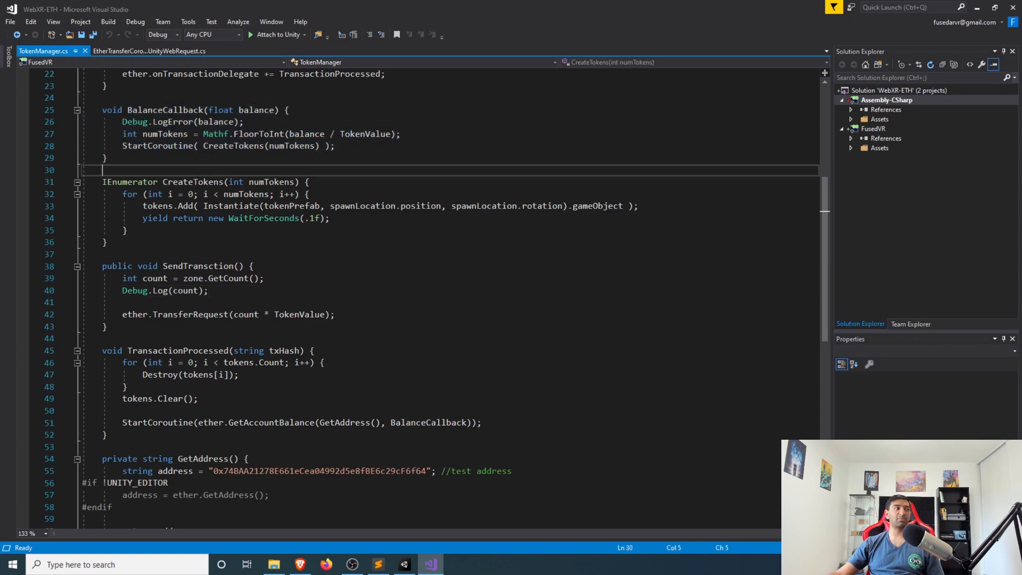
pyautogui.scroll(-3)
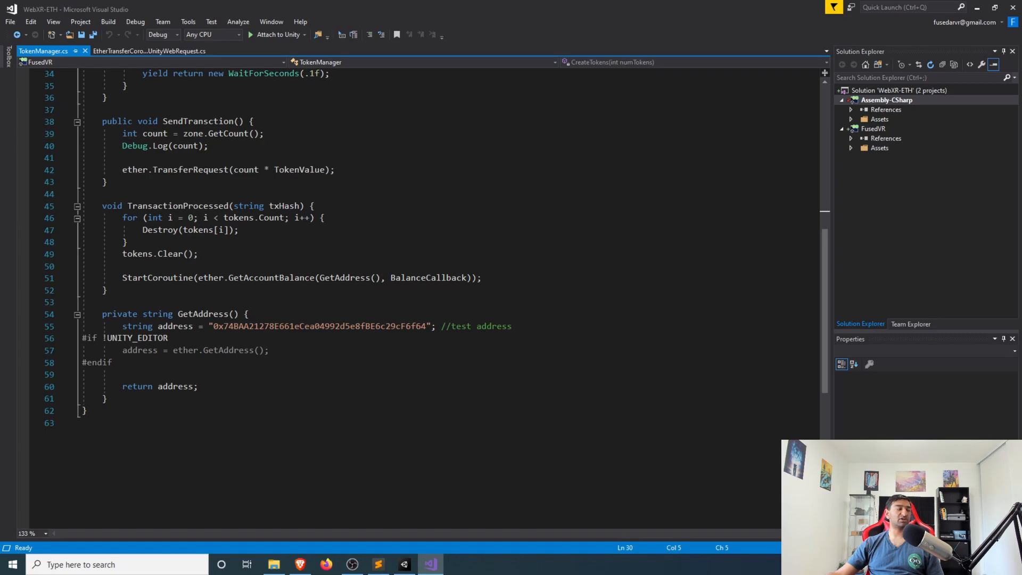
pyautogui.click(124, 374)
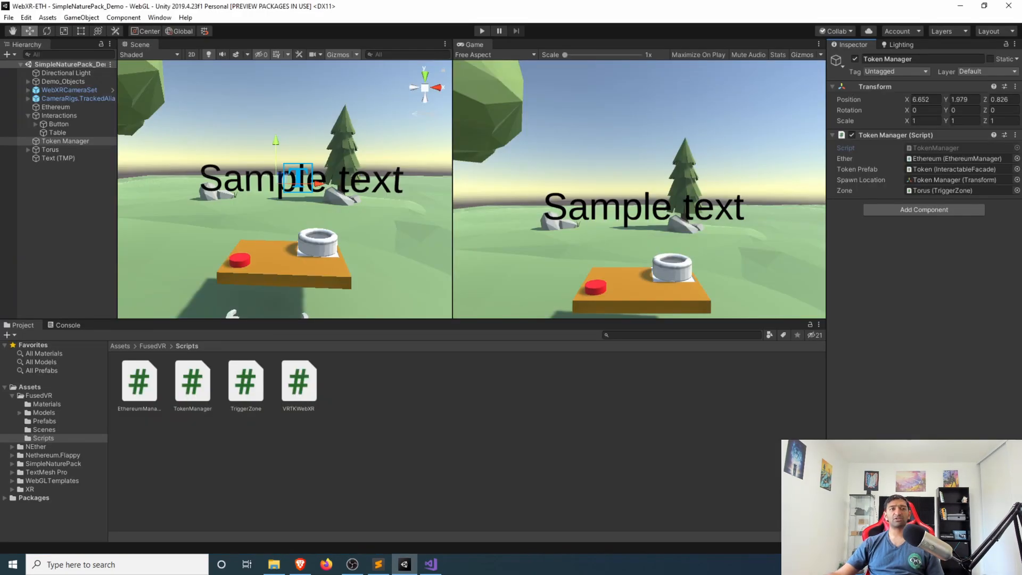
# Select Token Manager to view its Ethereum, token prefab, spawn and Torus references.
pyautogui.click(56, 107)
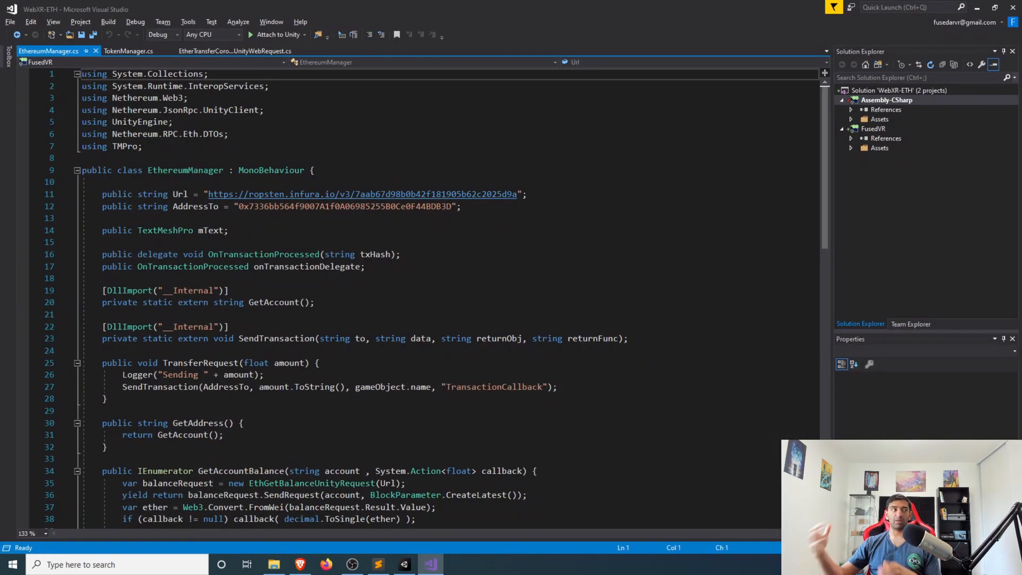
pyautogui.scroll(-3)
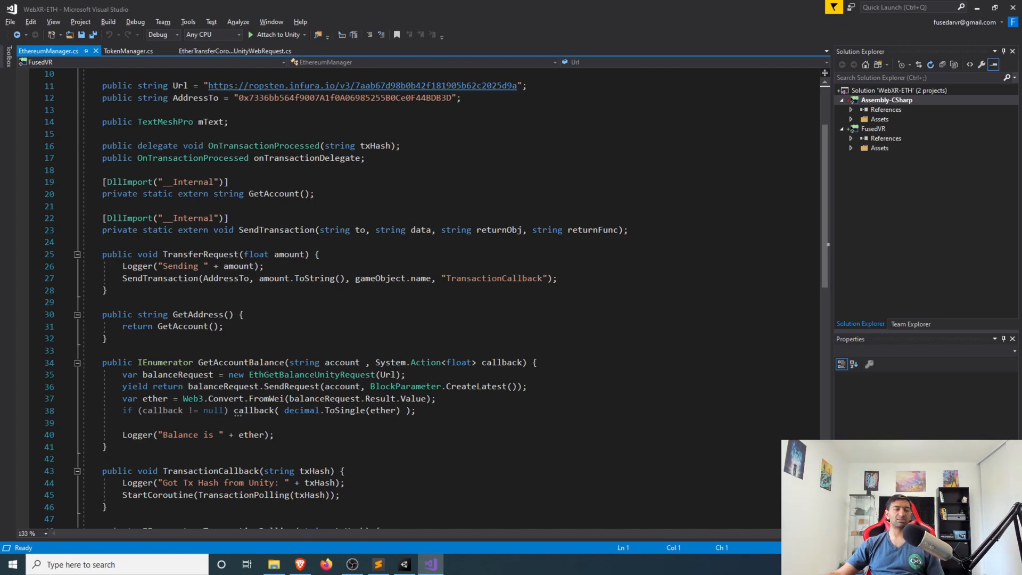
pyautogui.scroll(-3)
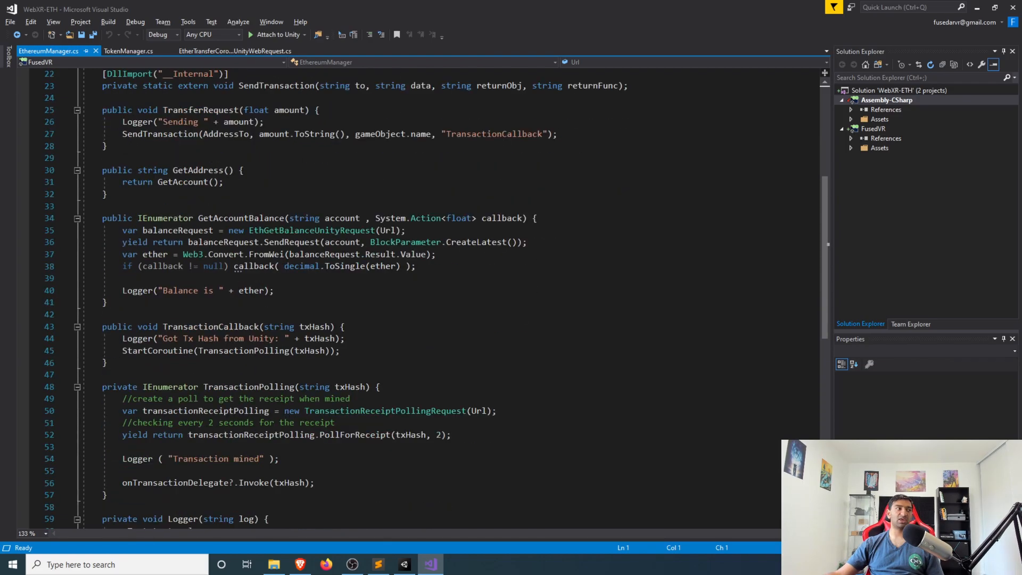
pyautogui.scroll(-3)
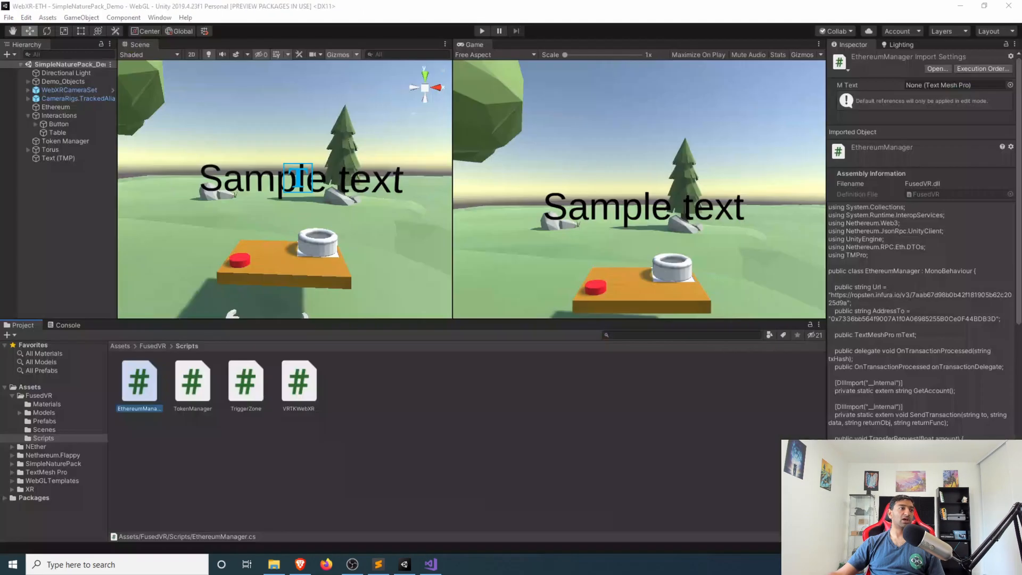
# Browse to Assets/WebGLTemplates/EthTemplate and leave the WebGL Build Settings window.
pyautogui.click(54, 464)
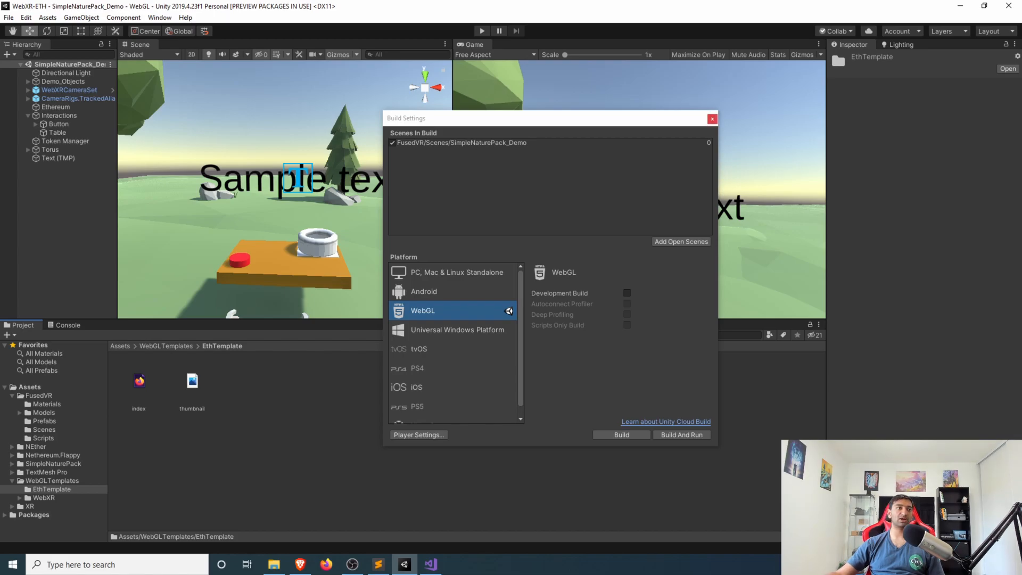
pyautogui.press('Alt+Tab')
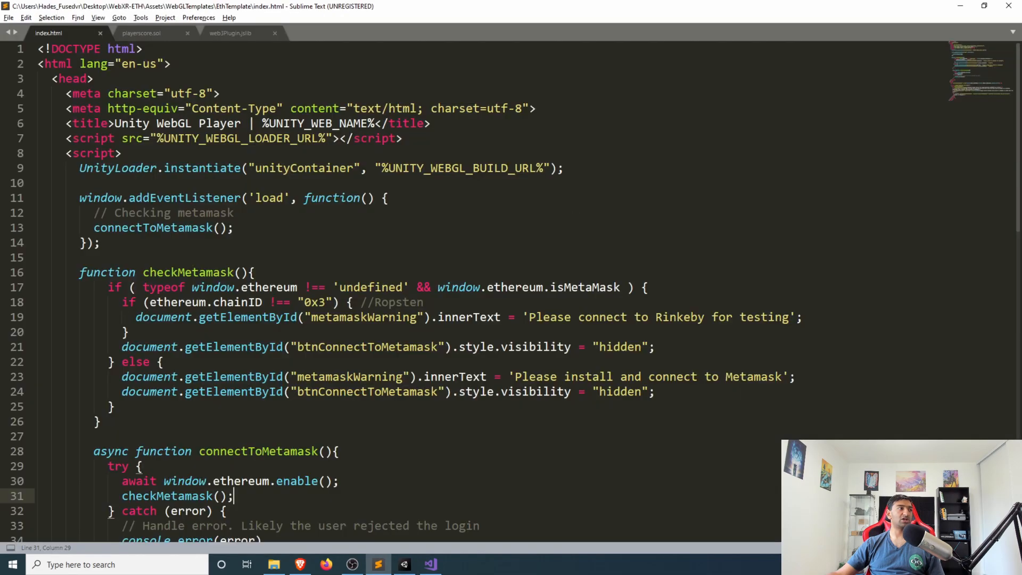
# Review WebXR index.html's Metamask.js and UnityProgress script includes, then switch to Unity.
pyautogui.click(160, 33)
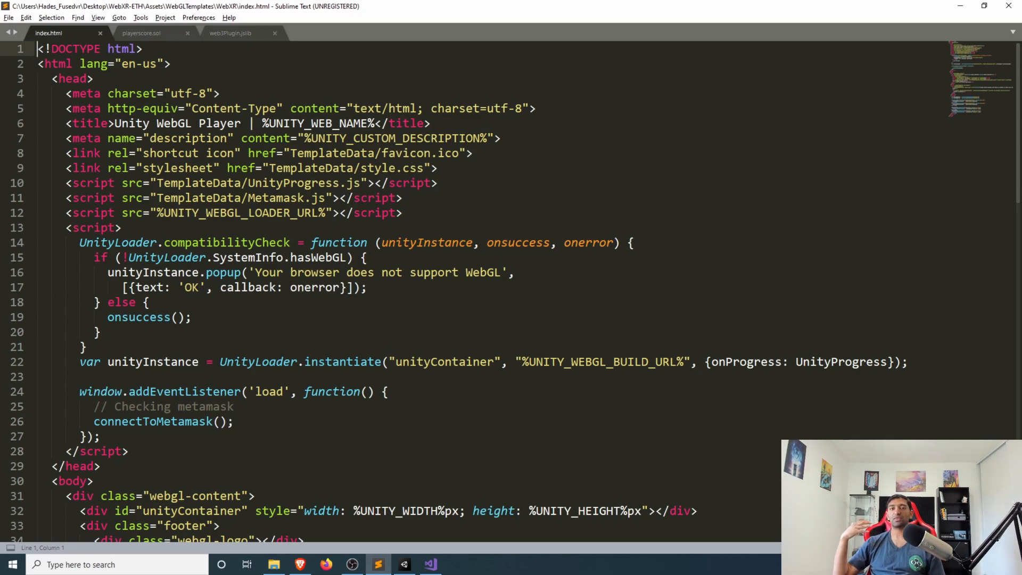
pyautogui.scroll(-3)
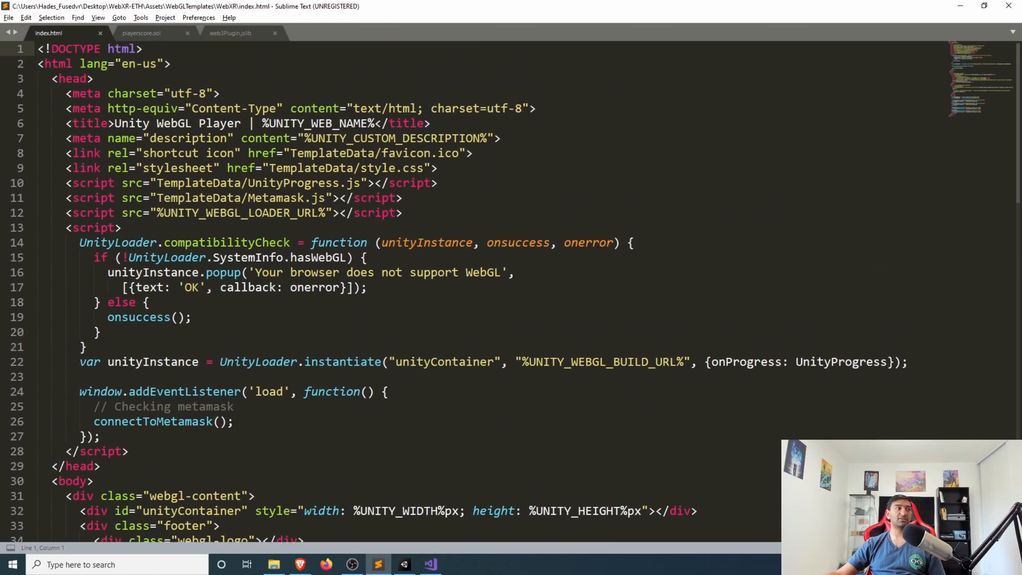
pyautogui.click(268, 182)
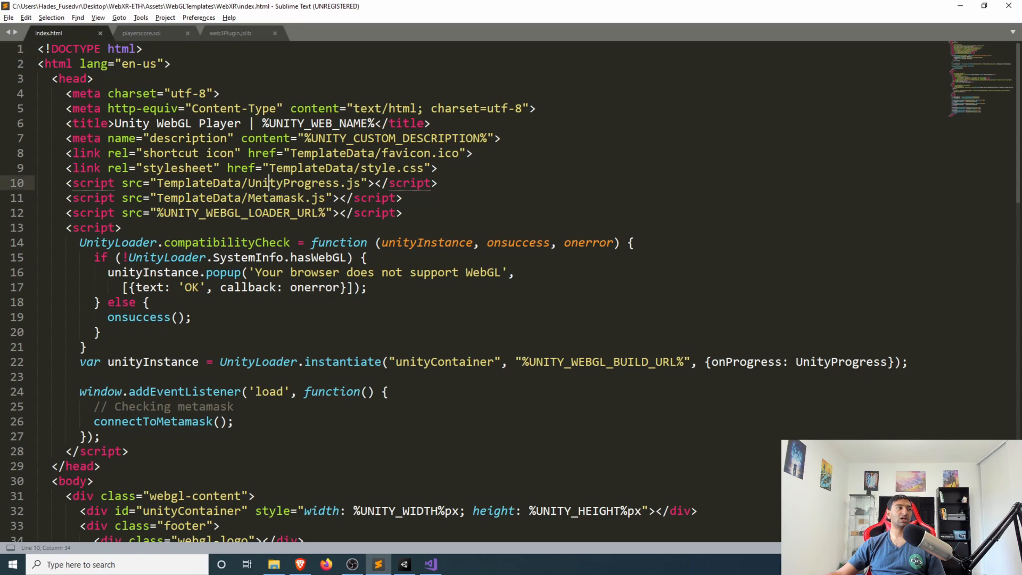
pyautogui.click(404, 564)
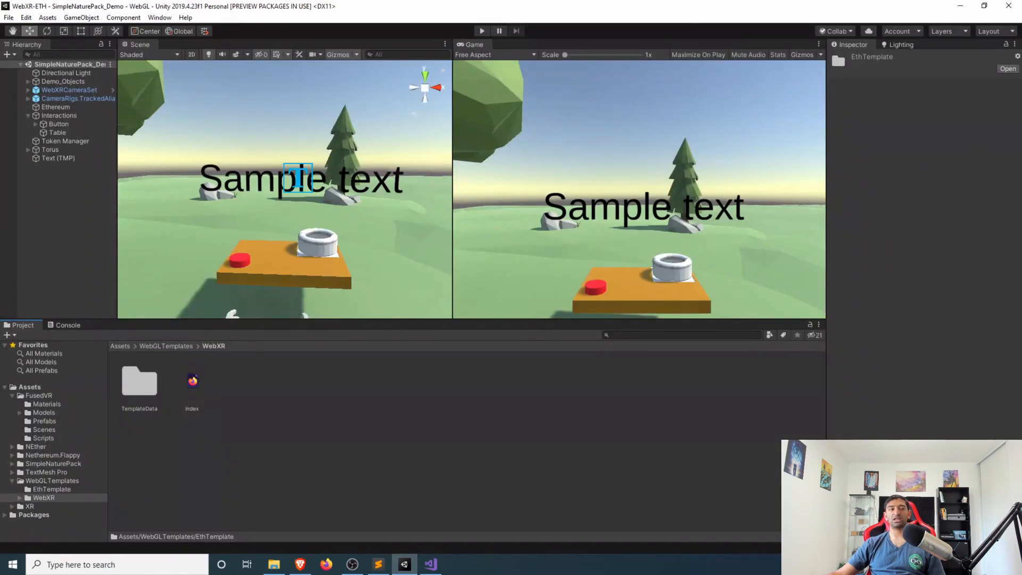
# Open Metamask.js from the WebXR TemplateData folder in Sublime Text.
pyautogui.doubleClick(139, 381)
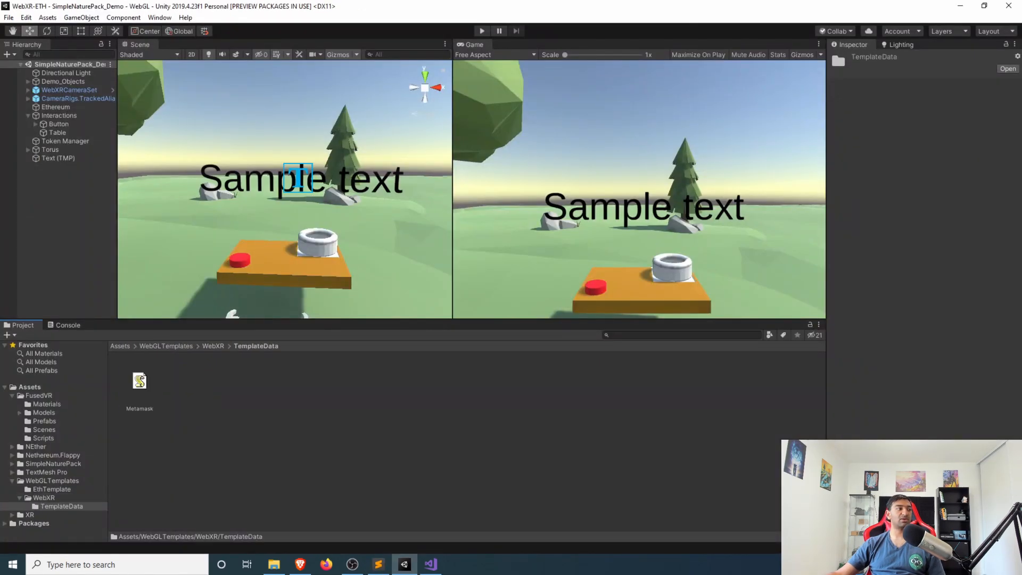
pyautogui.click(377, 565)
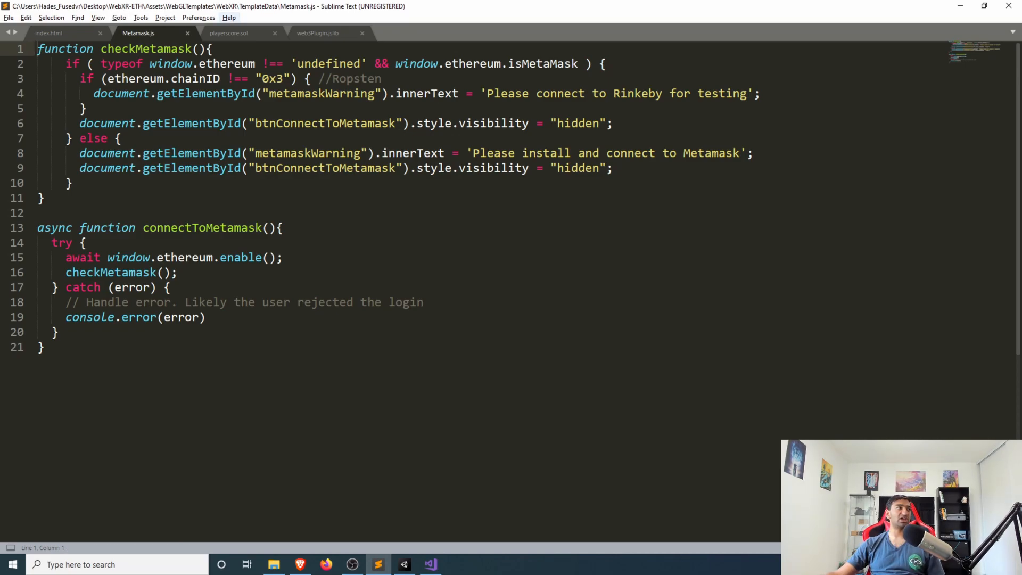
# Return to the index.html tab and scroll to the Metamask.js include.
pyautogui.click(49, 33)
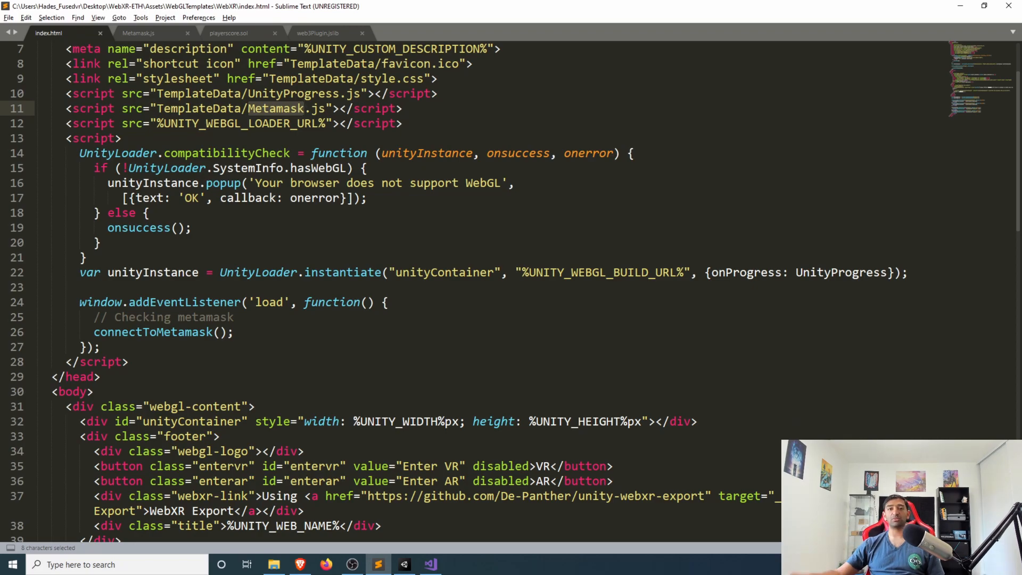
pyautogui.scroll(-3)
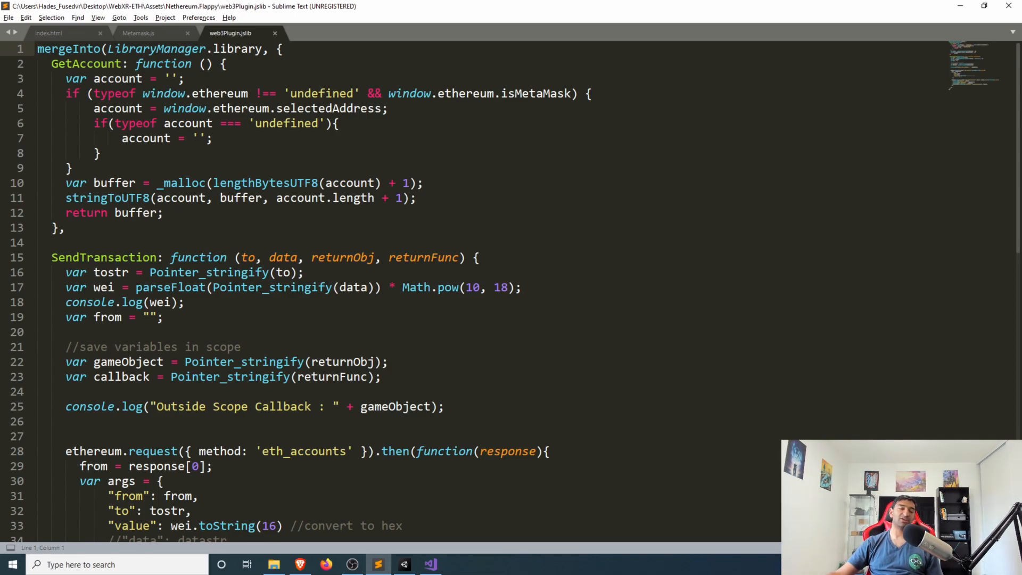
pyautogui.scroll(-3)
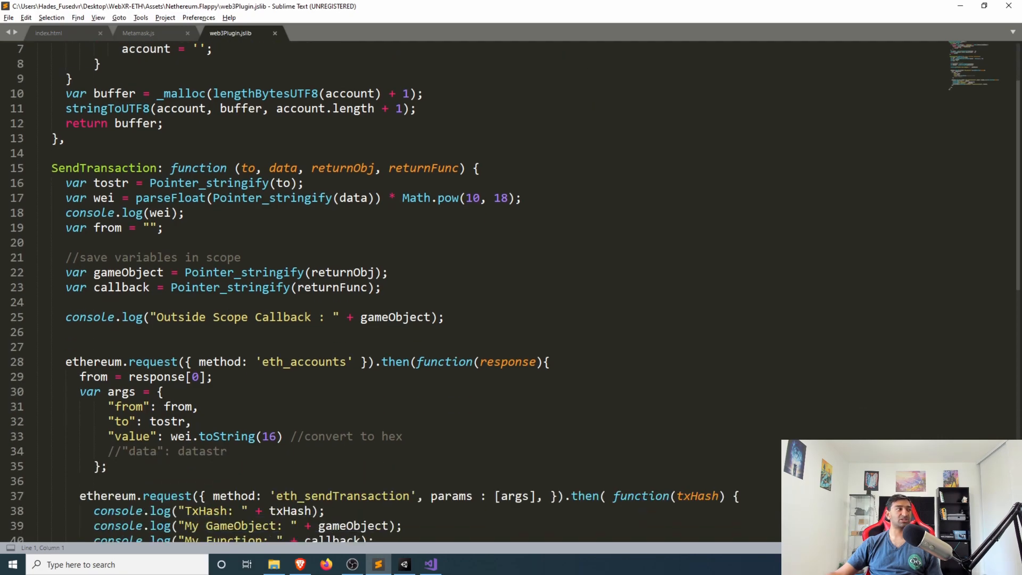
pyautogui.scroll(-3)
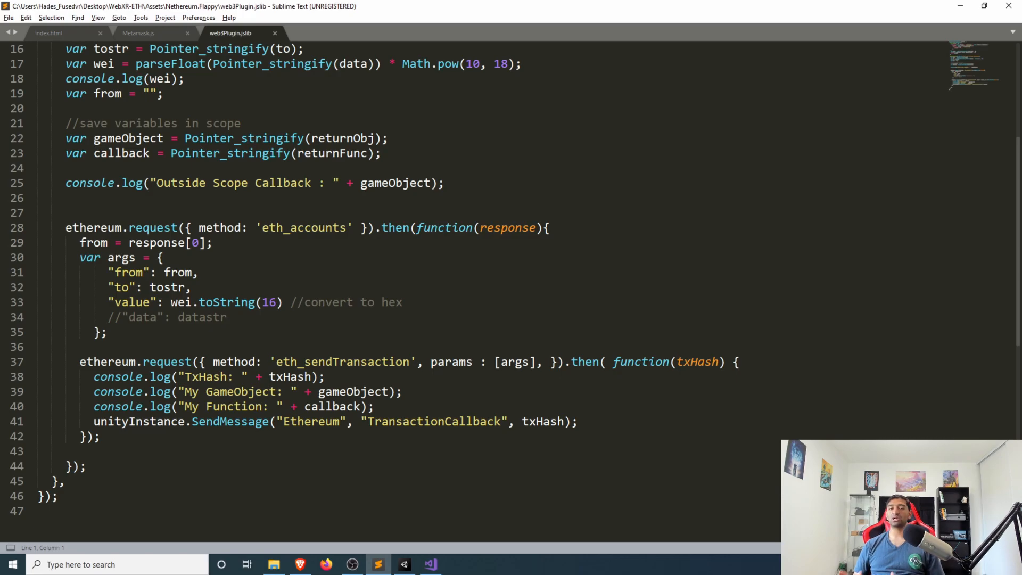
pyautogui.scroll(-3)
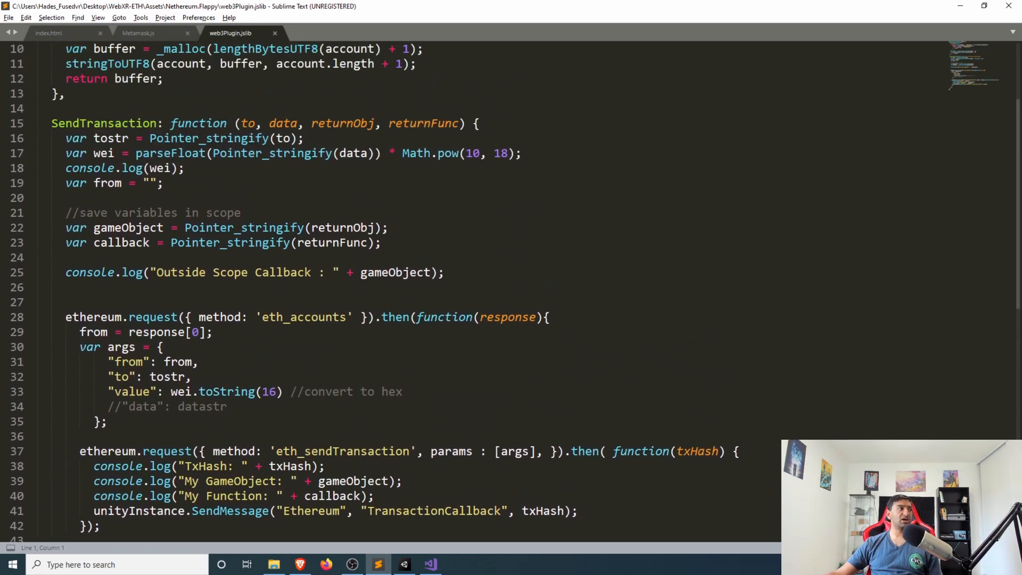
pyautogui.click(212, 332)
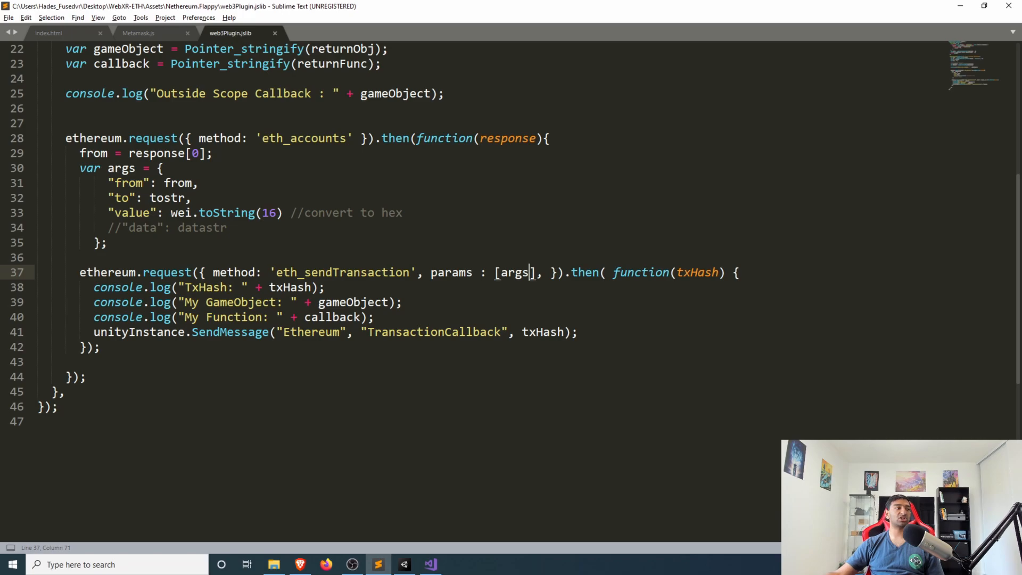
pyautogui.doubleClick(311, 332)
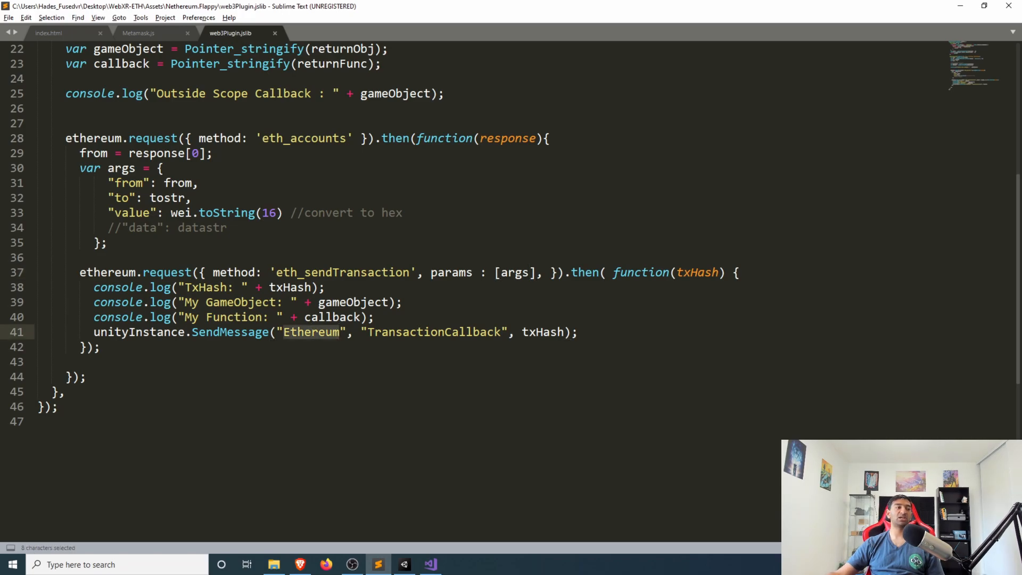
pyautogui.doubleClick(435, 331)
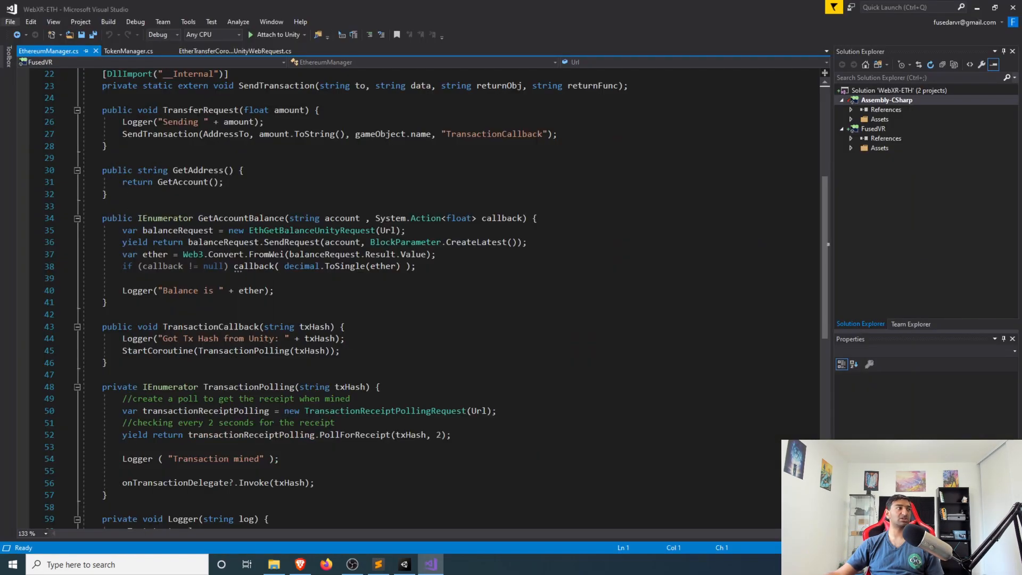
pyautogui.doubleClick(211, 327)
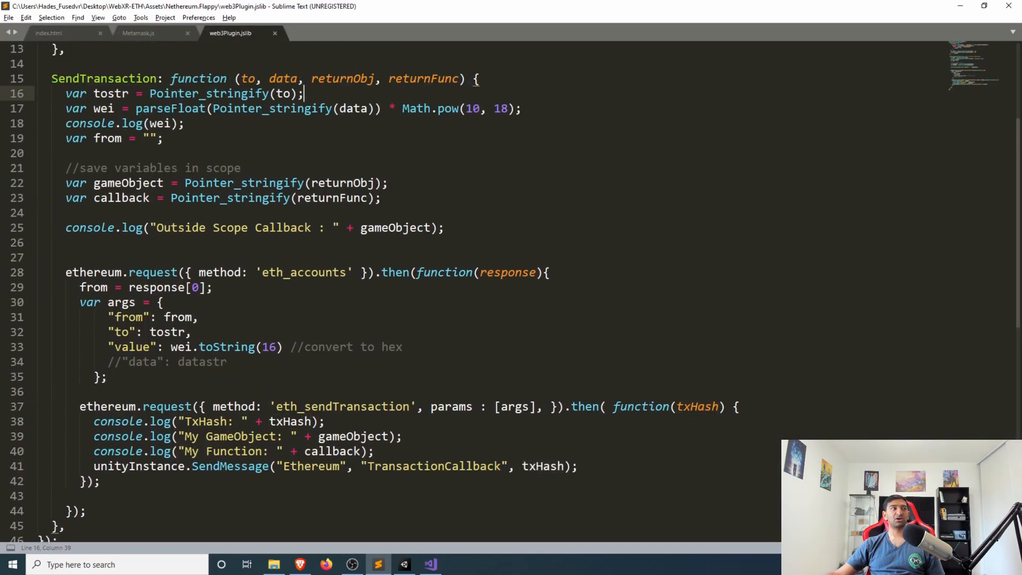
pyautogui.doubleClick(332, 197)
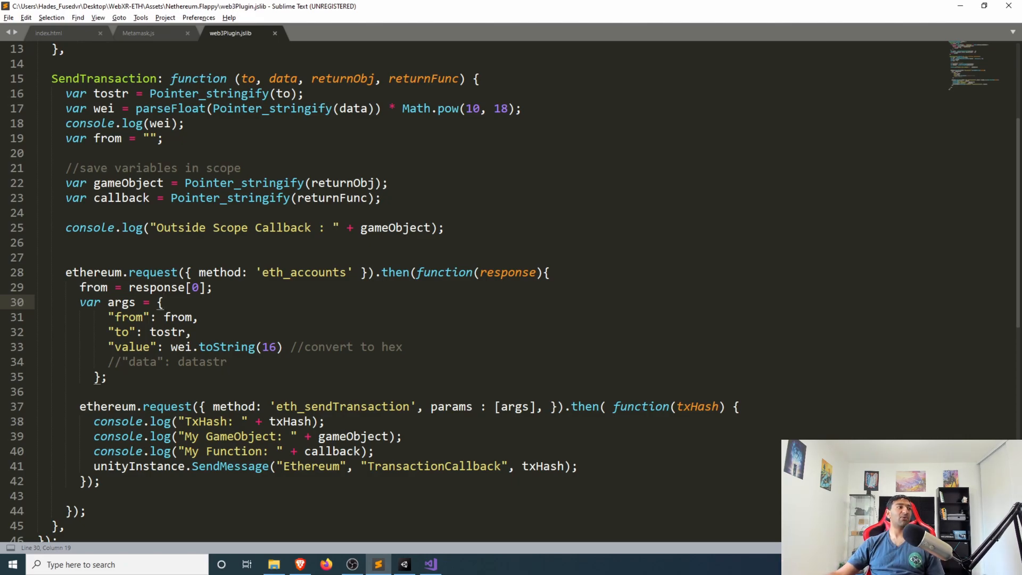
pyautogui.moveTo(38, 212); pyautogui.dragTo(445, 227)
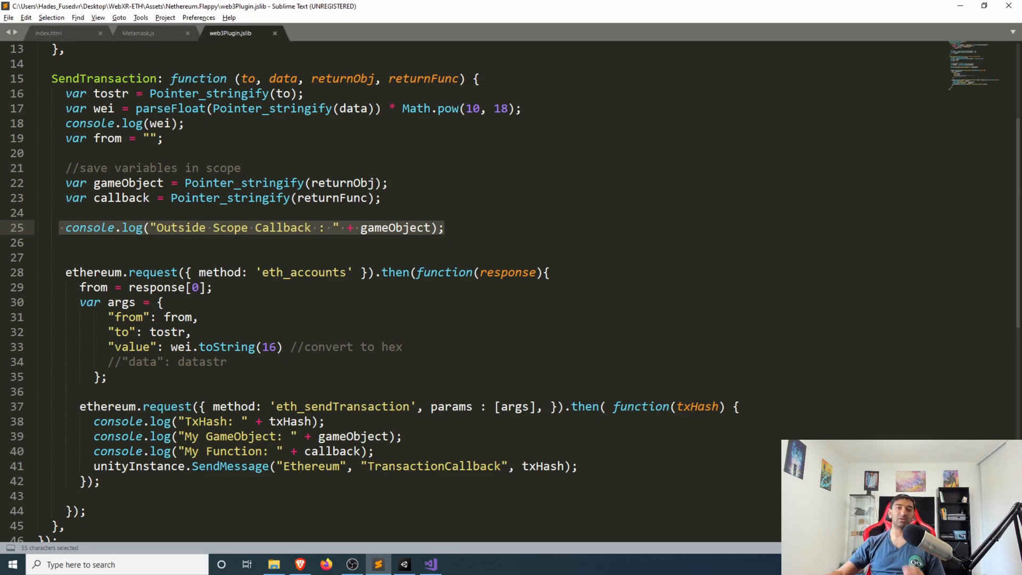
pyautogui.scroll(-3)
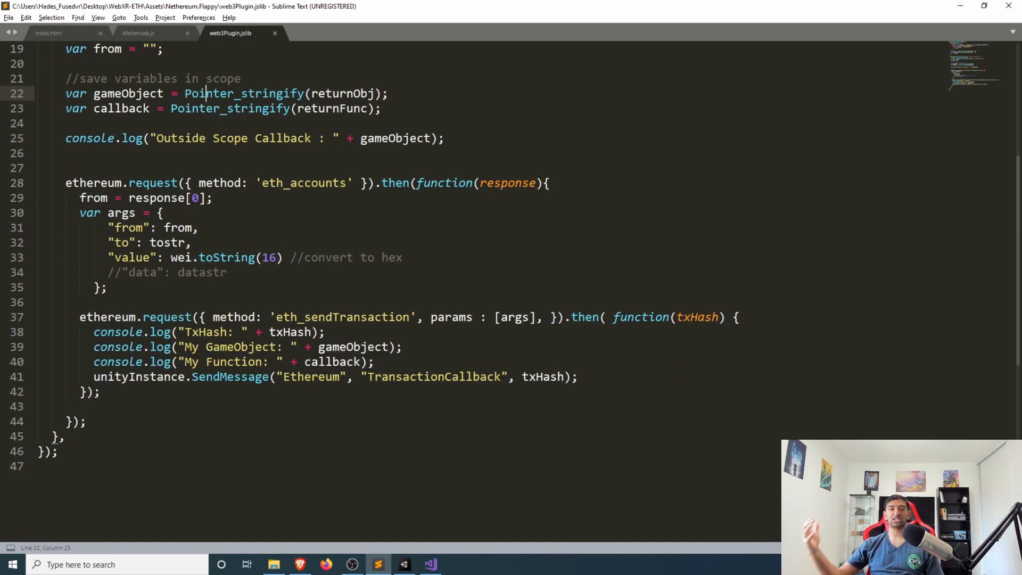
pyautogui.doubleClick(433, 376)
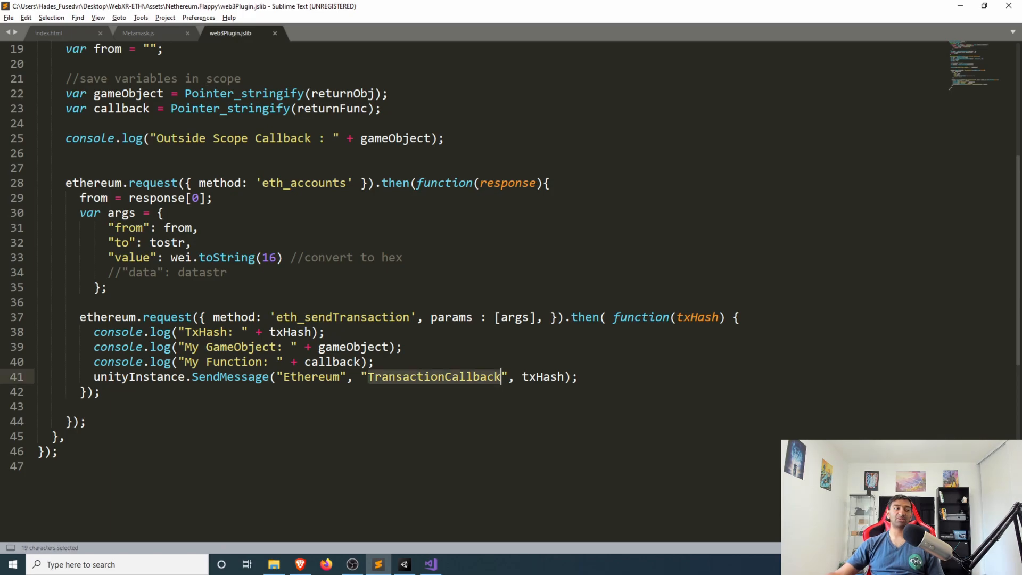